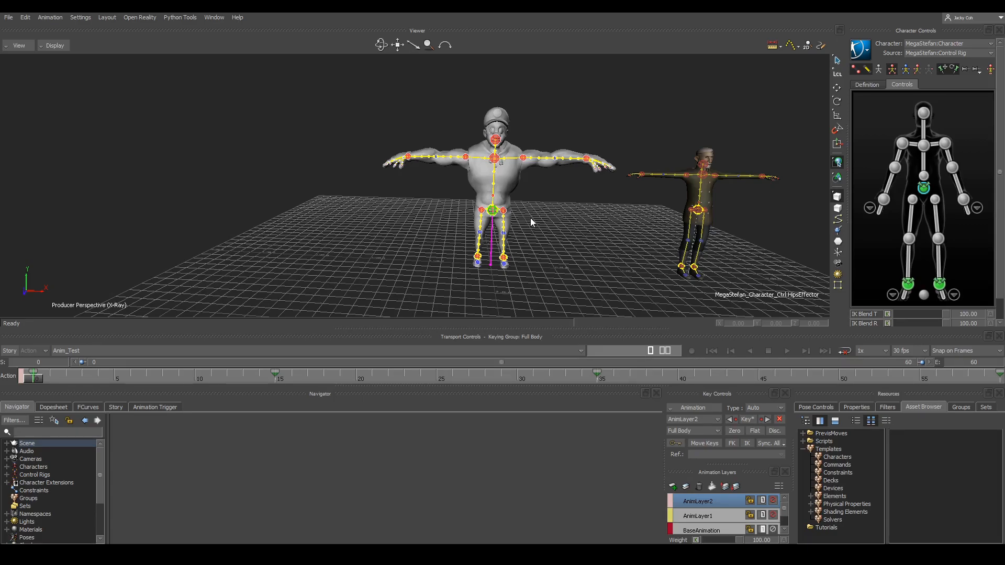
mouse_move(535, 252)
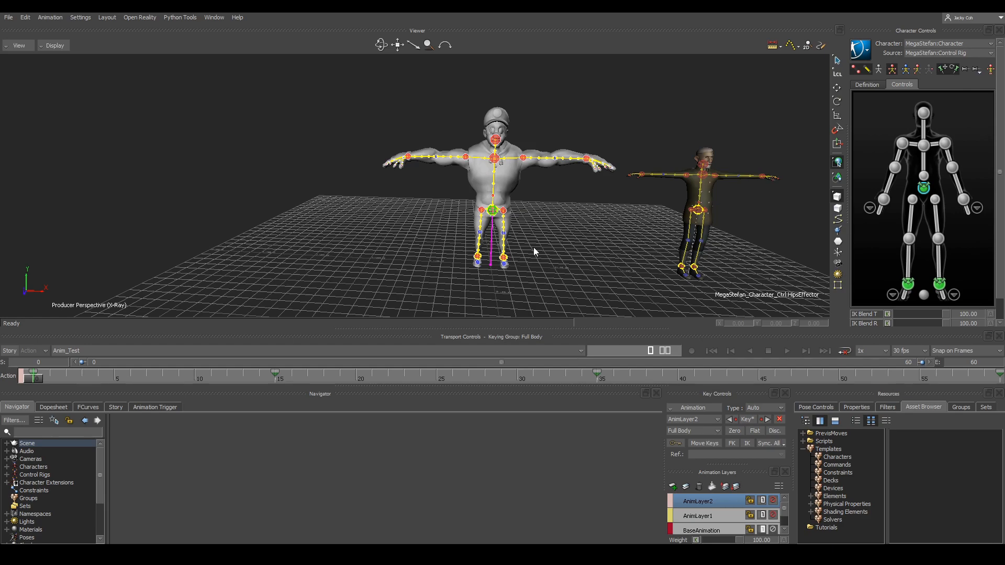
mouse_move(378, 300)
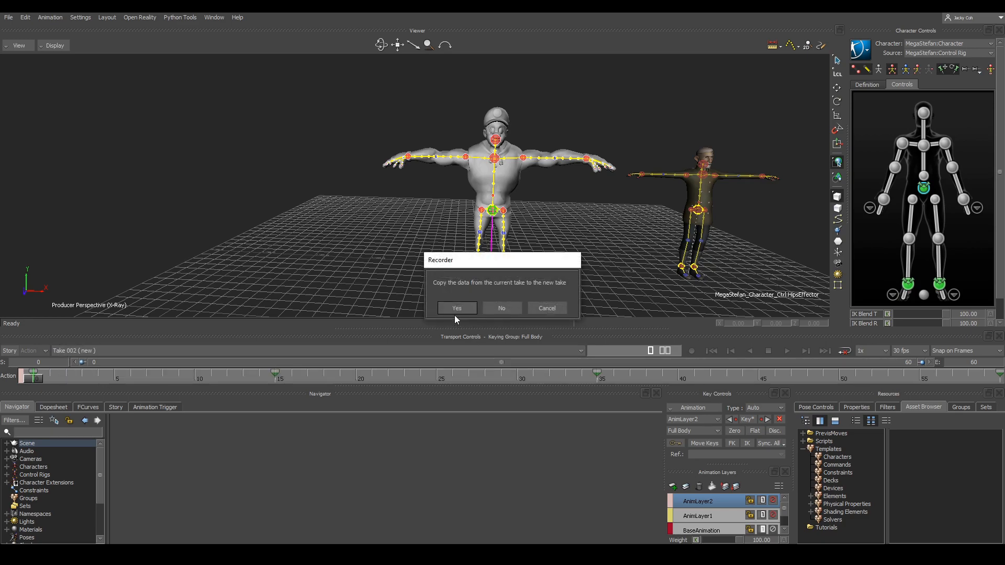
Copy the take into Take 002, bake it to MegaStefan's skeleton, and show the Schematic view
left_click(456, 308)
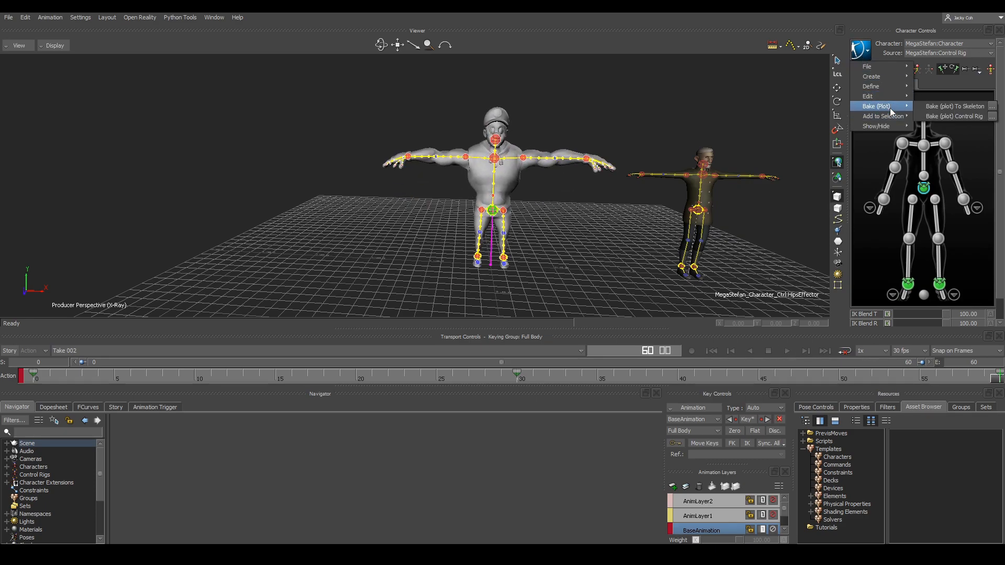
left_click(954, 106)
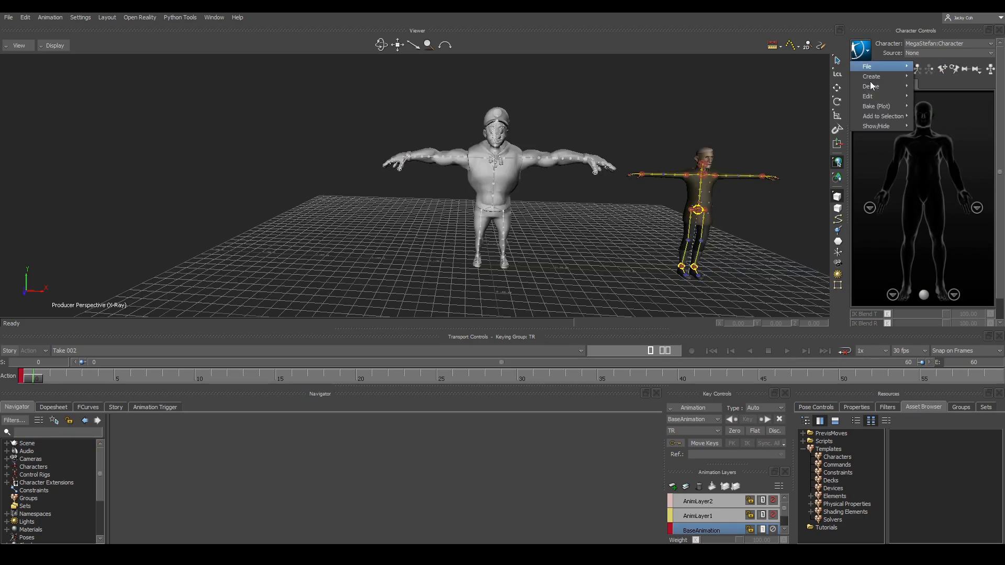
left_click(872, 76)
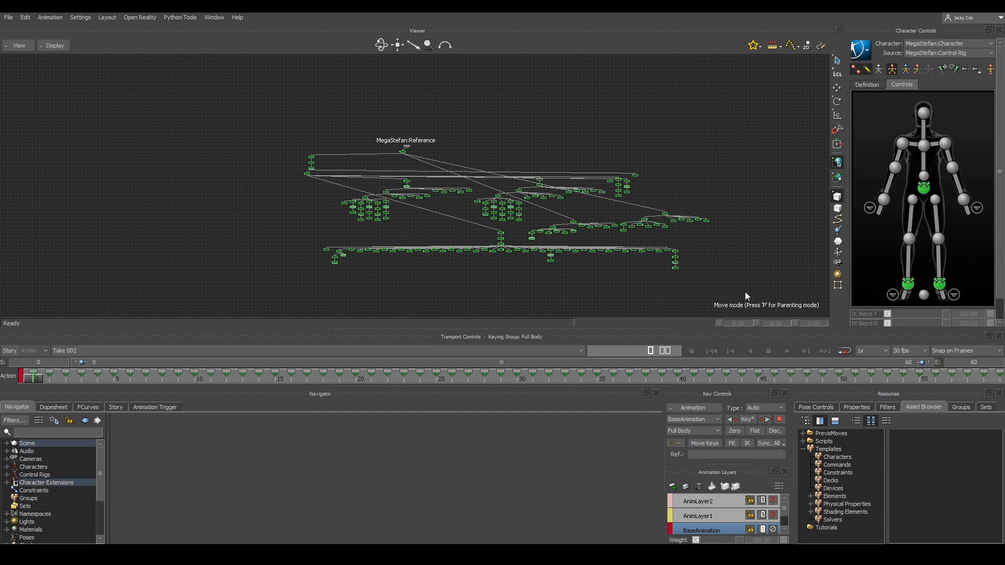
Export Take 002 from the selected models only as Test.fbx via Motion File Export
left_click(8, 17)
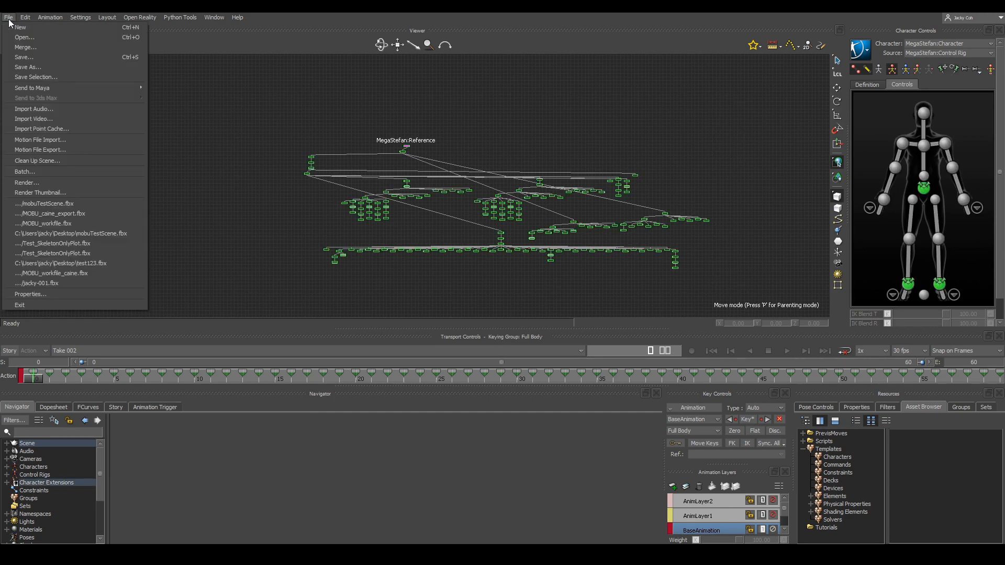
left_click(39, 149)
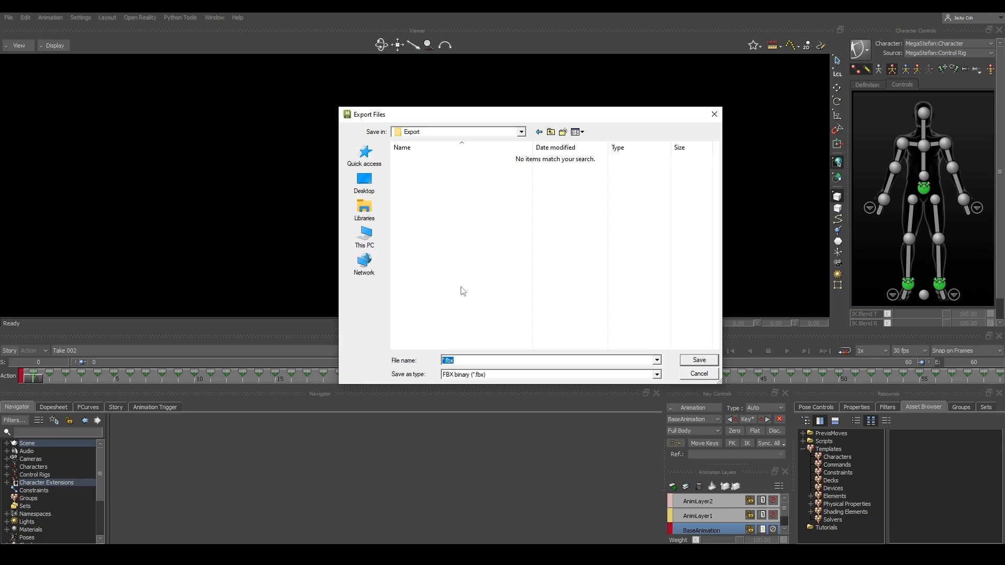
type("Test")
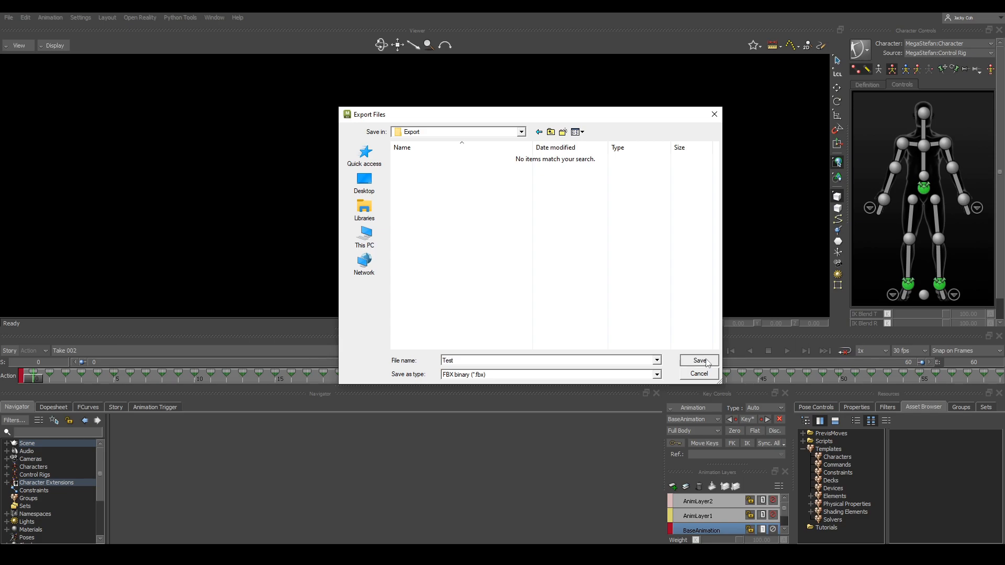
left_click(698, 360)
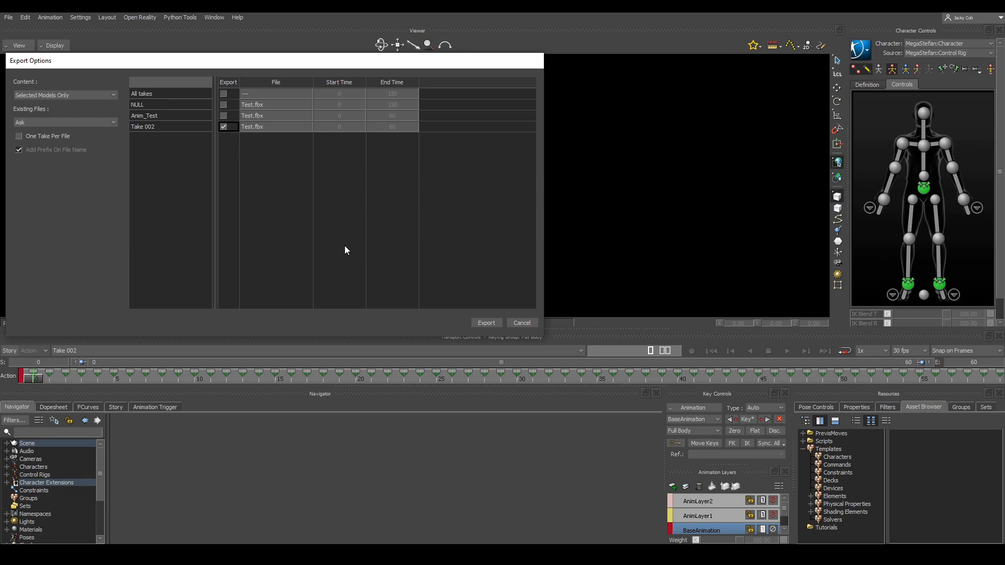
left_click(522, 322)
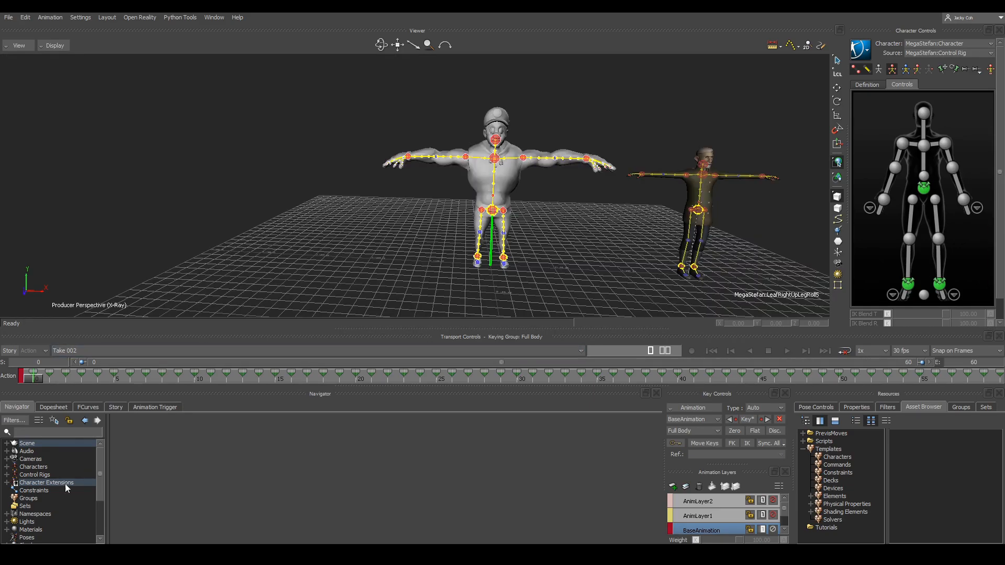
left_click(38, 529)
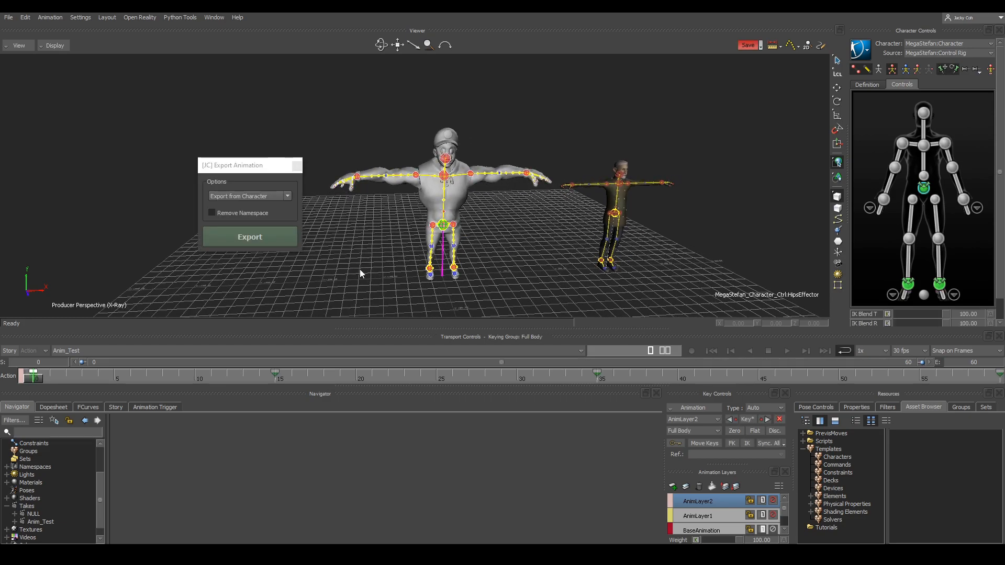
mouse_move(360, 248)
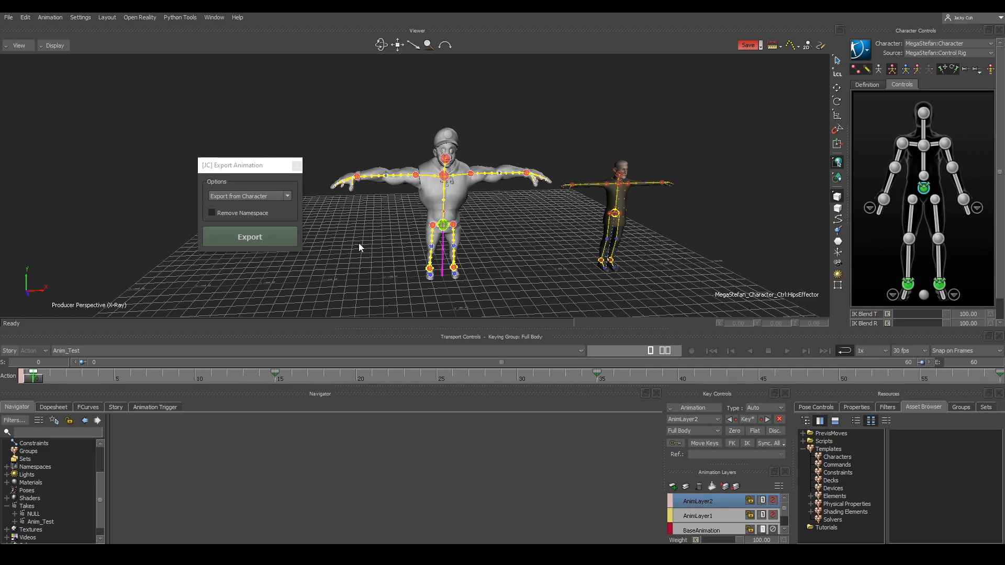
mouse_move(365, 235)
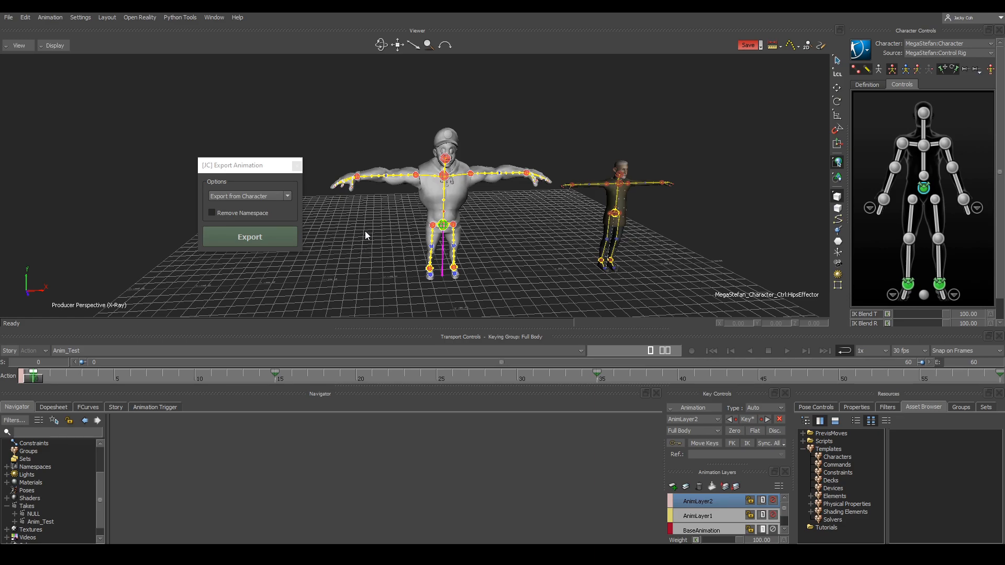
mouse_move(289, 241)
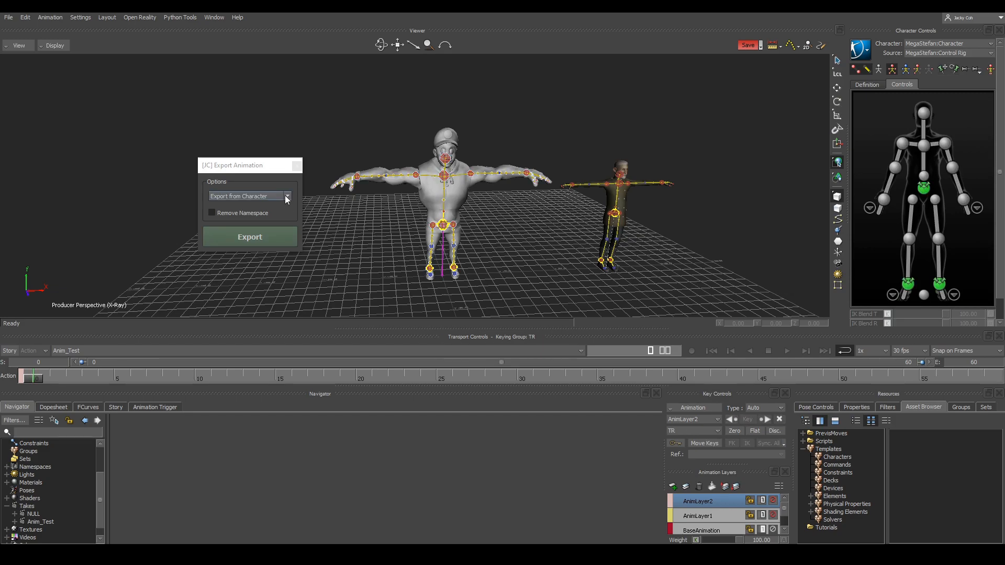
Export MegaStefan:Character's animation from the [JC] Export Animation tool as Anim_Test.fbx
left_click(286, 196)
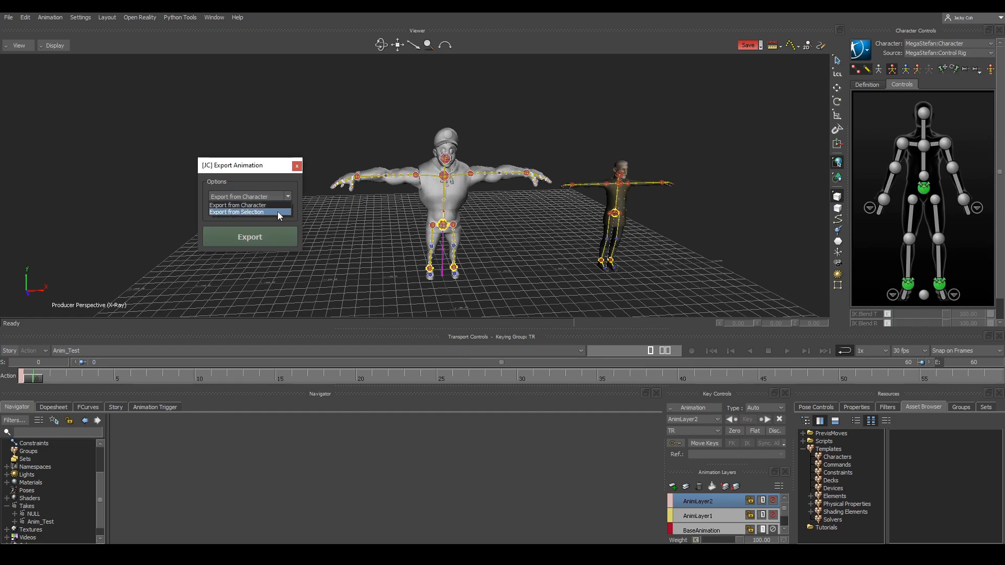
left_click(247, 197)
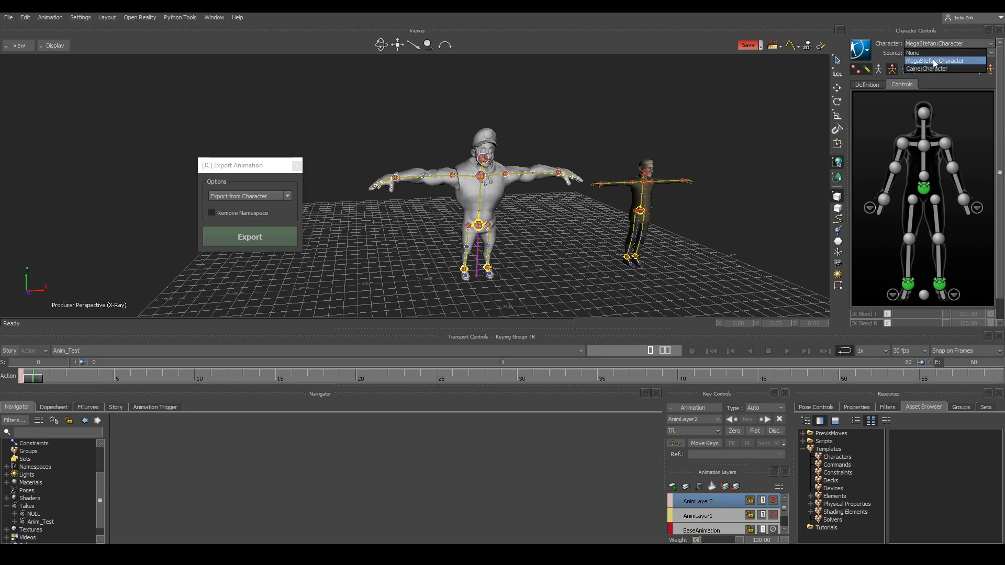
left_click(934, 60)
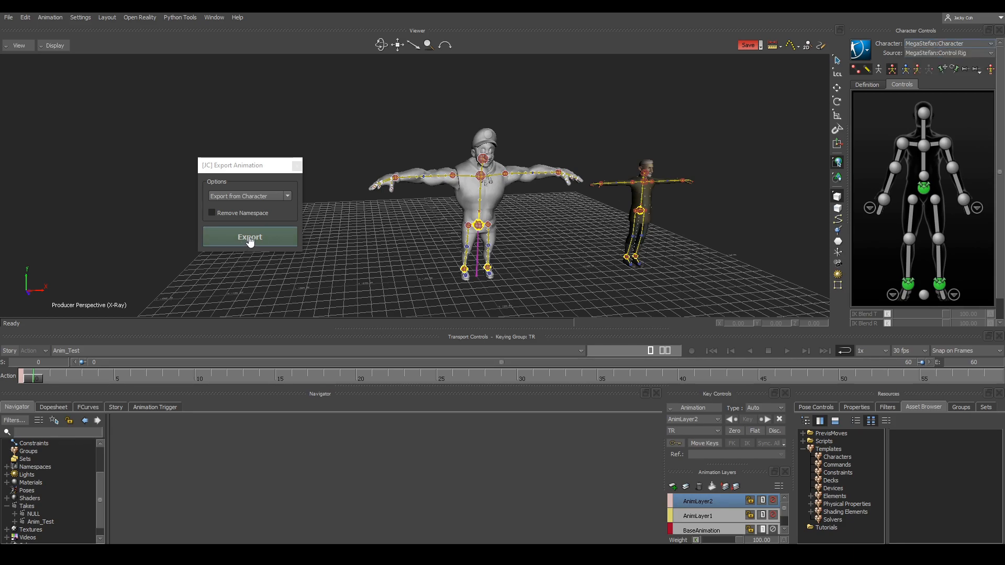
left_click(249, 237)
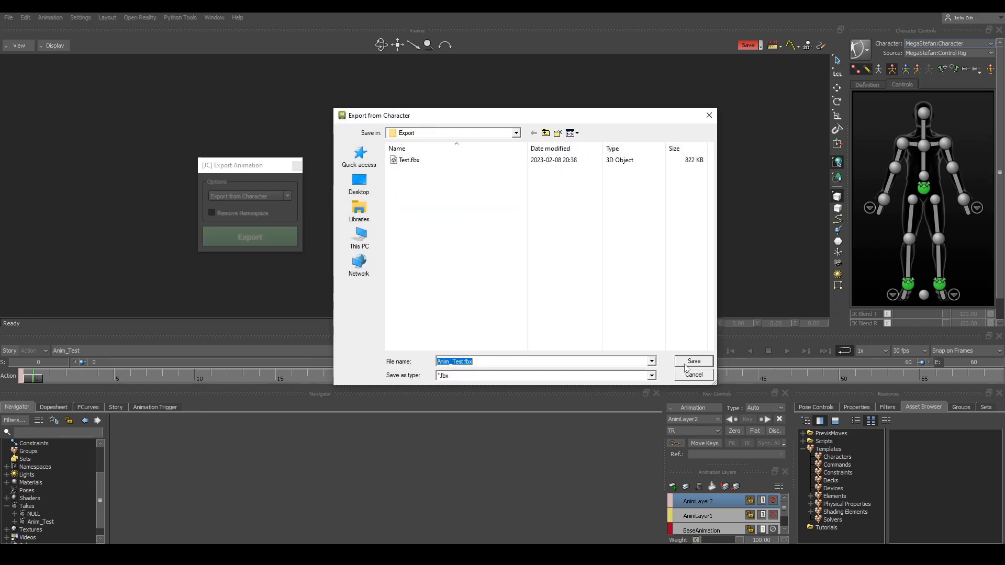
left_click(694, 375)
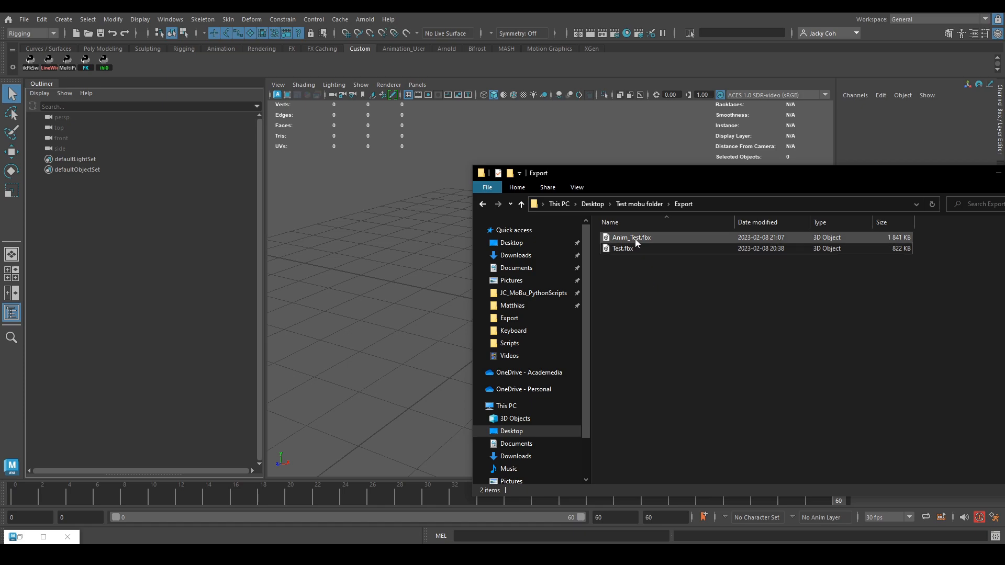
Import Anim_Test.fbx into Maya to bring in the MegaStefan:Reference skeleton
double_click(631, 238)
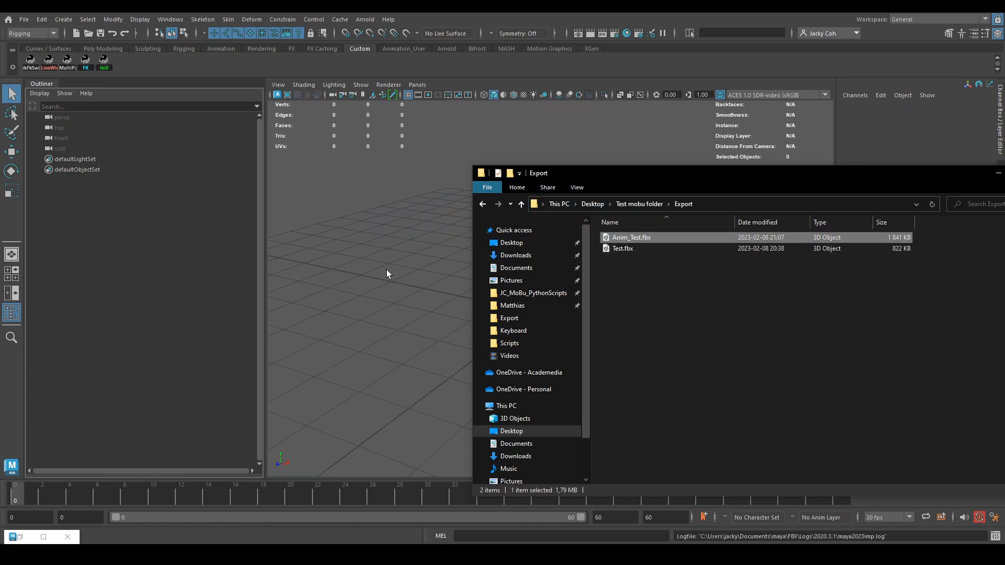
double_click(631, 237)
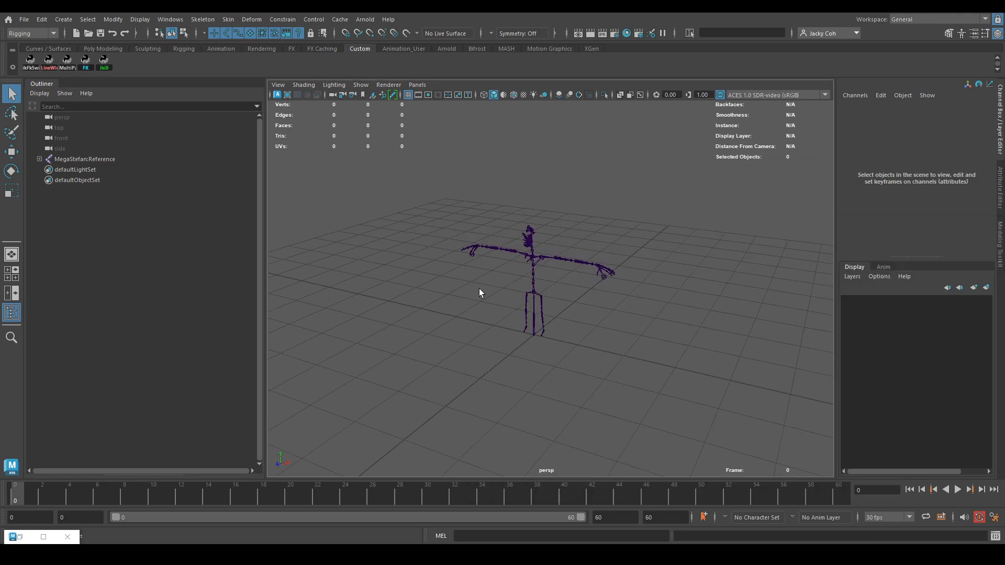
left_click(957, 489)
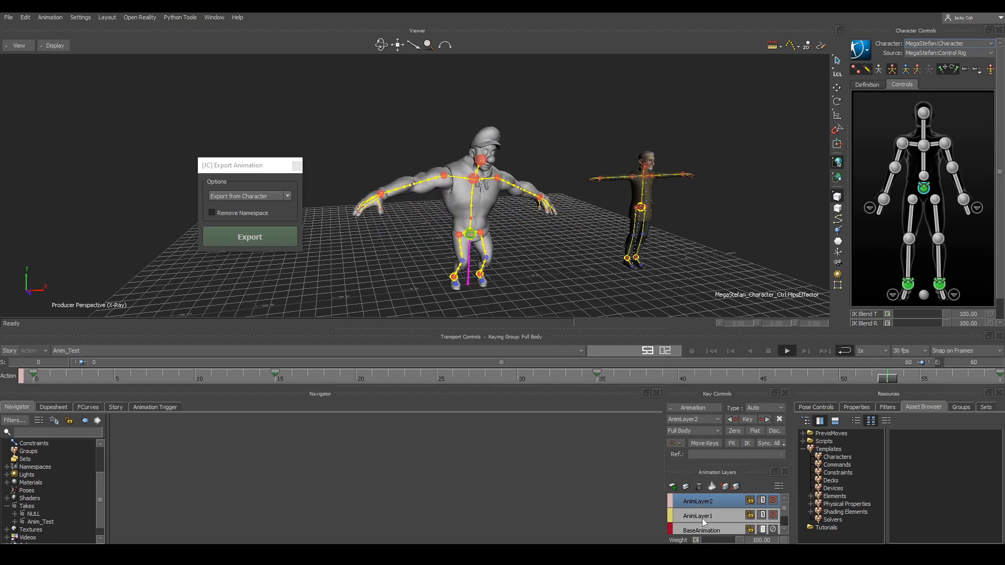
Choose Caine:Character from the Character Controls dropdown as the current character
left_click(703, 529)
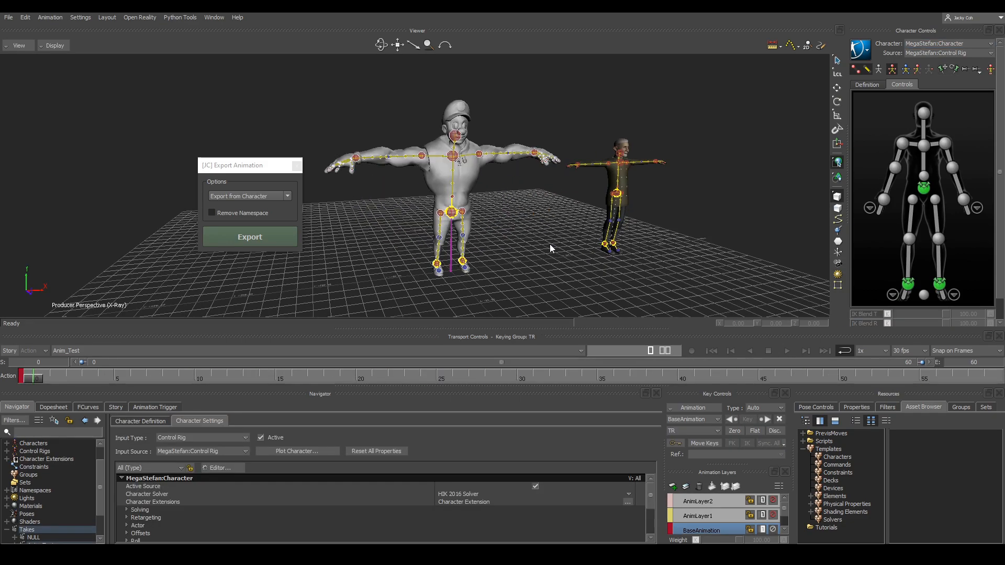
mouse_move(529, 227)
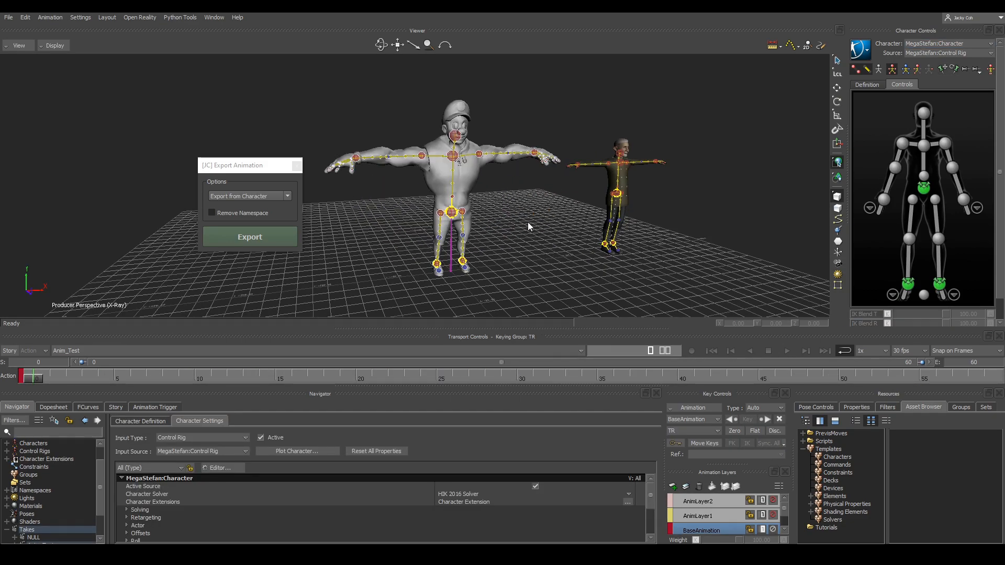
mouse_move(672, 240)
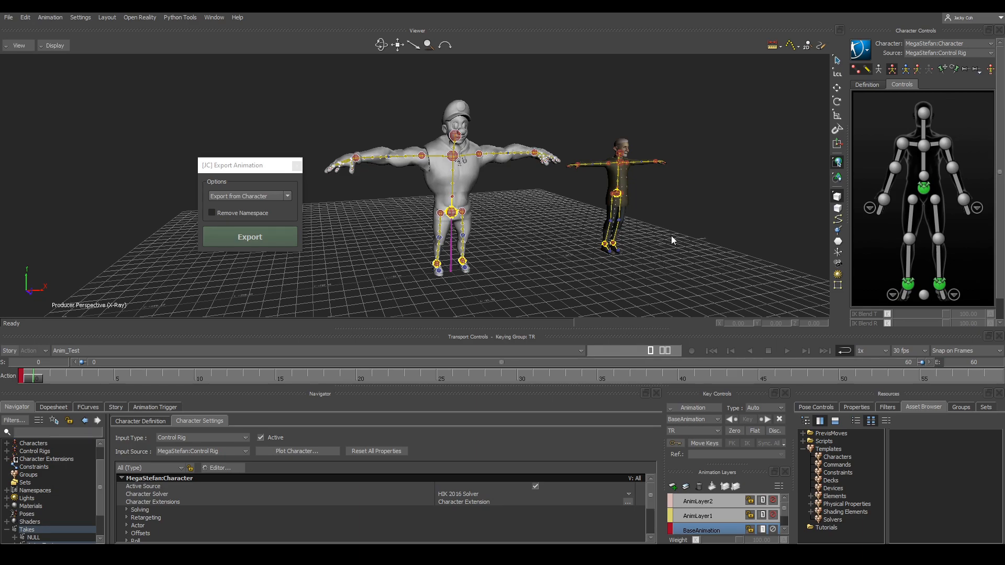
left_click(989, 53)
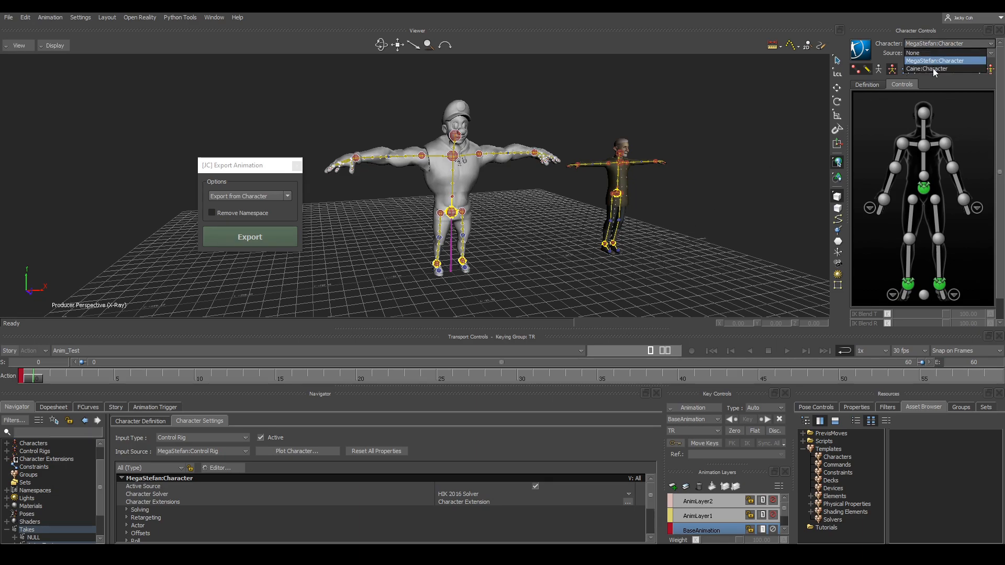
left_click(931, 68)
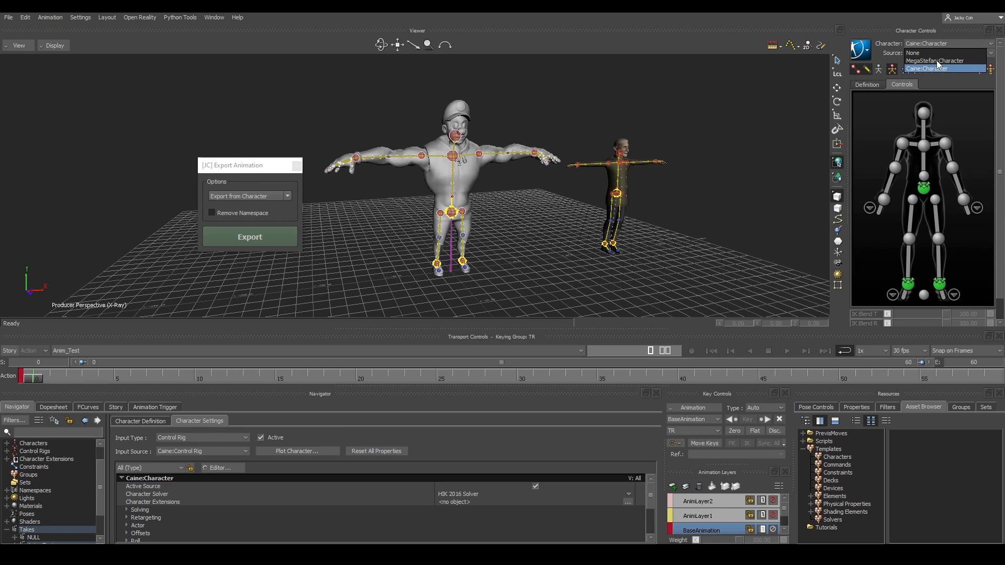
left_click(925, 68)
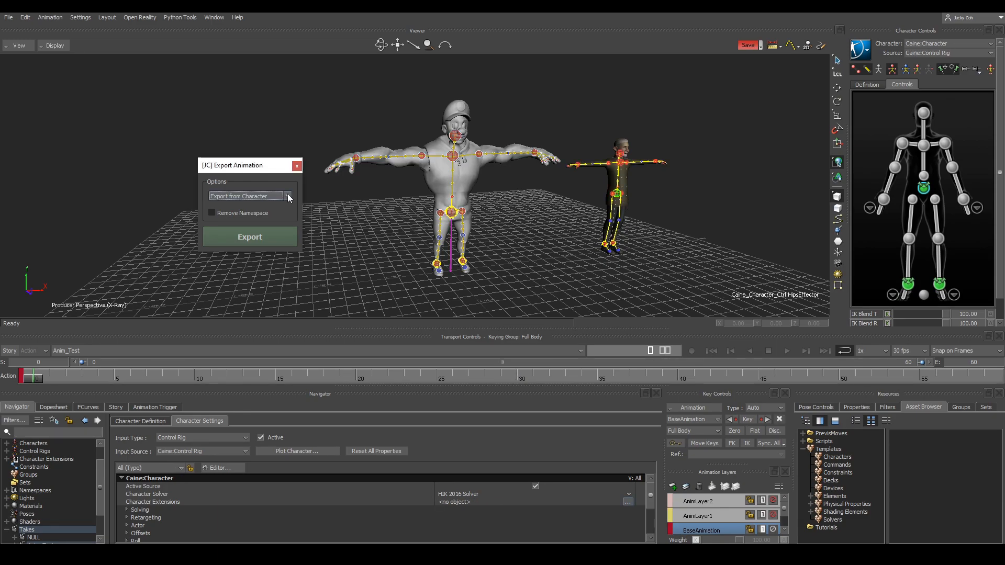
left_click(286, 196)
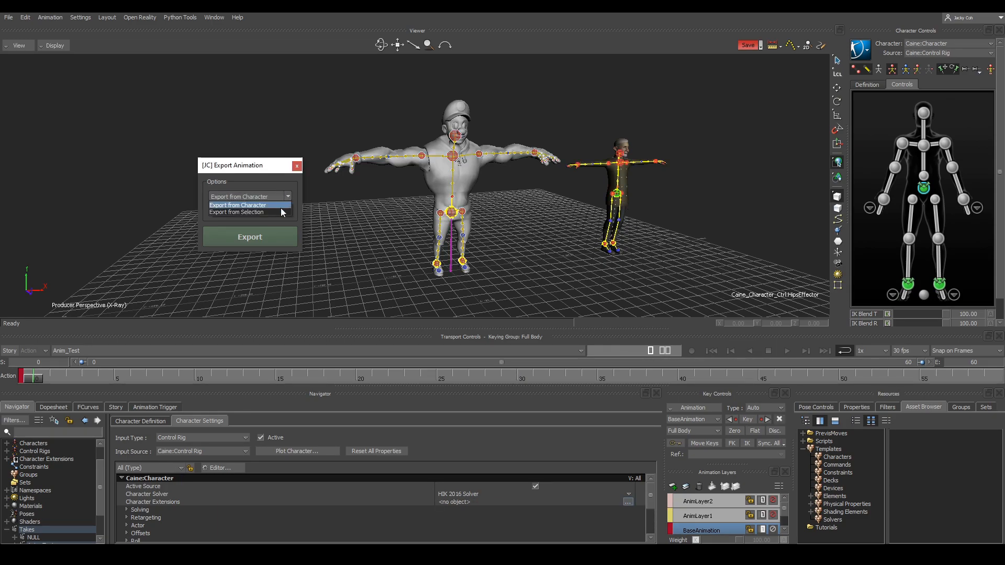
Export the selected MegaStefan hierarchy to FBX using Export from Selection
left_click(249, 212)
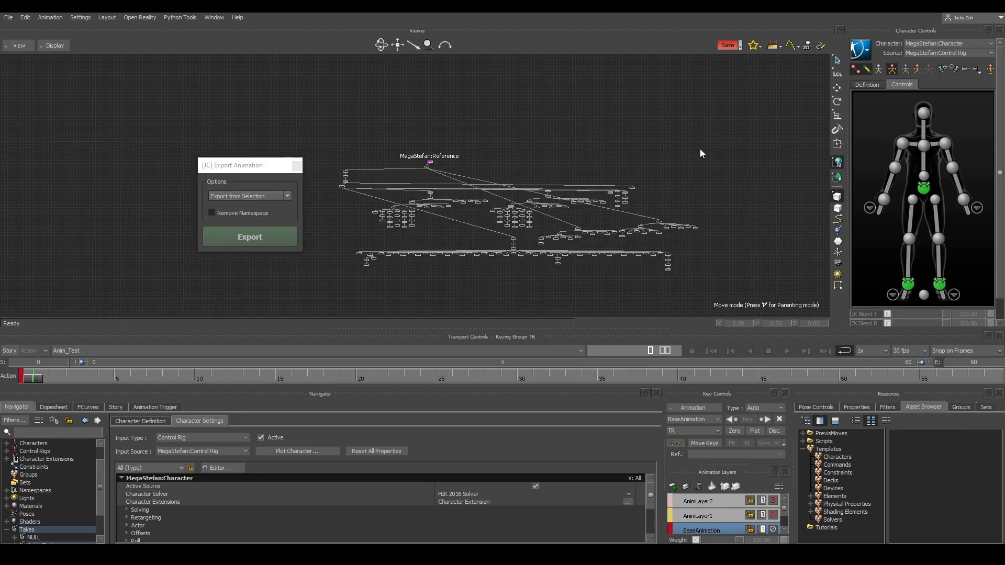
mouse_move(723, 154)
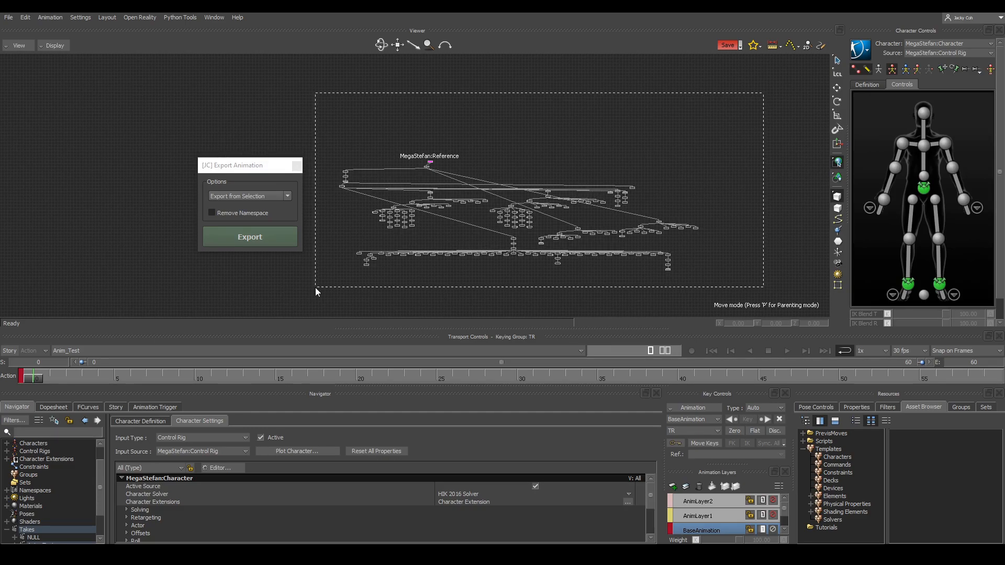
left_click(249, 237)
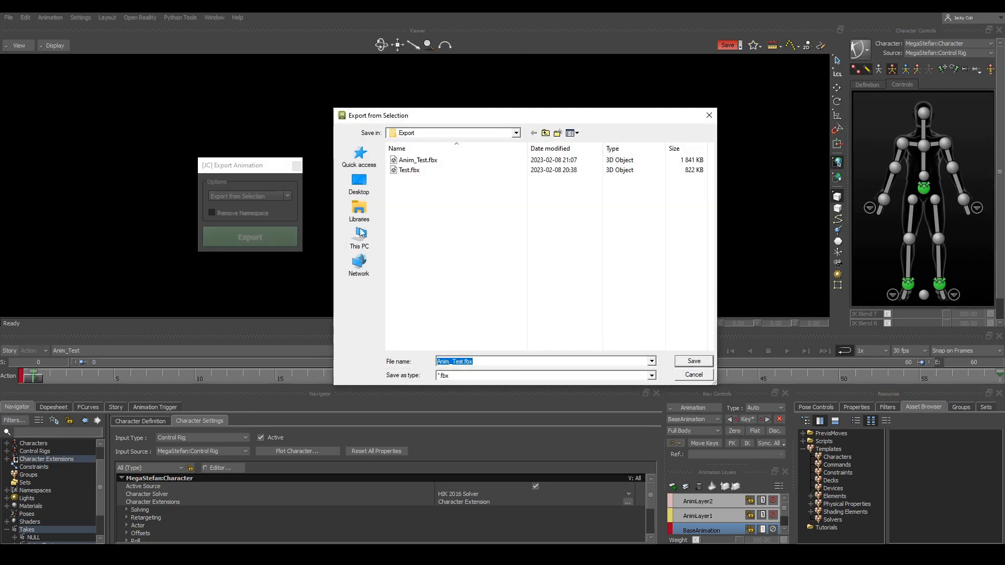
left_click(692, 361)
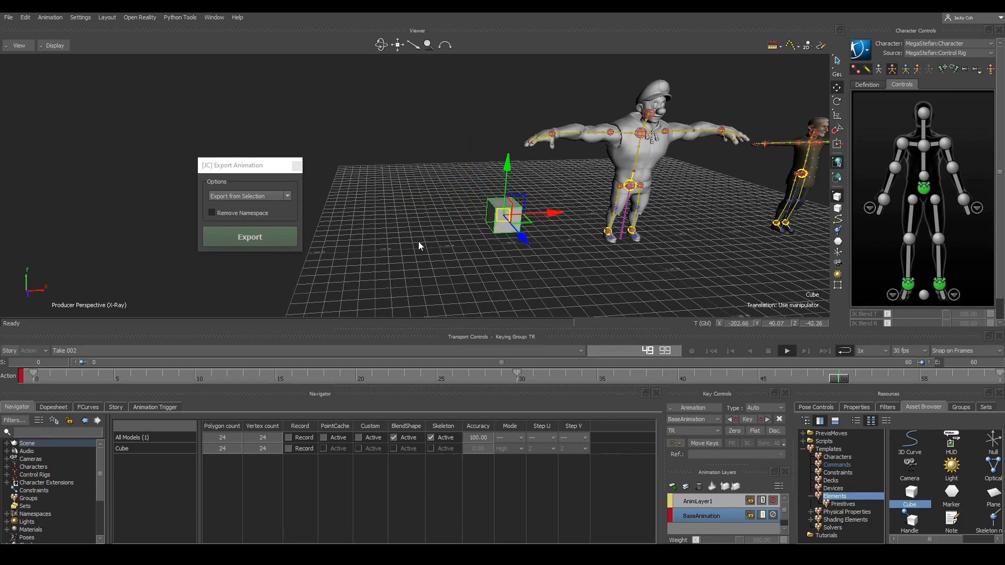
Export the selected test cube to FBX with the same tool
left_click(249, 236)
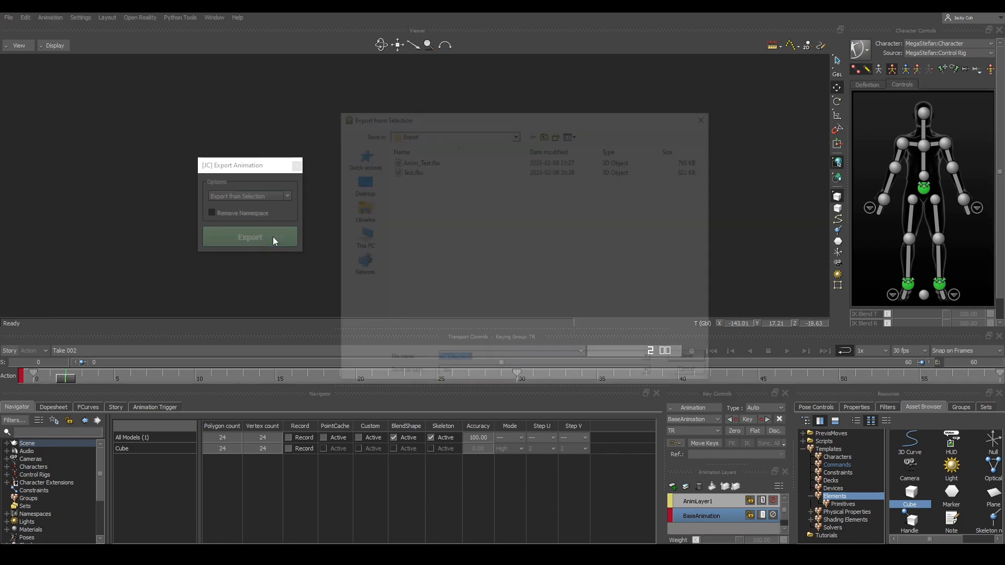
left_click(250, 236)
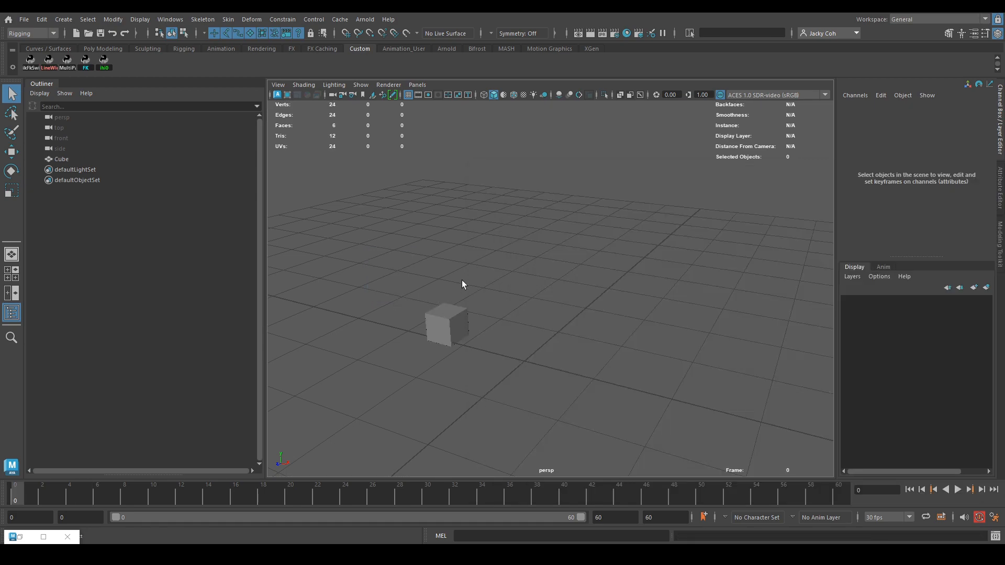
left_click(957, 489)
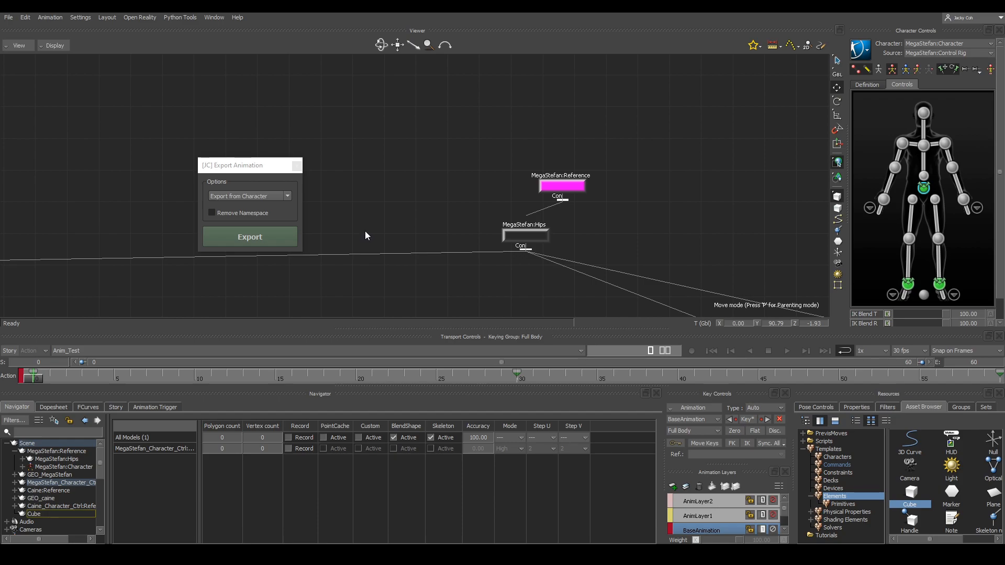
mouse_move(326, 215)
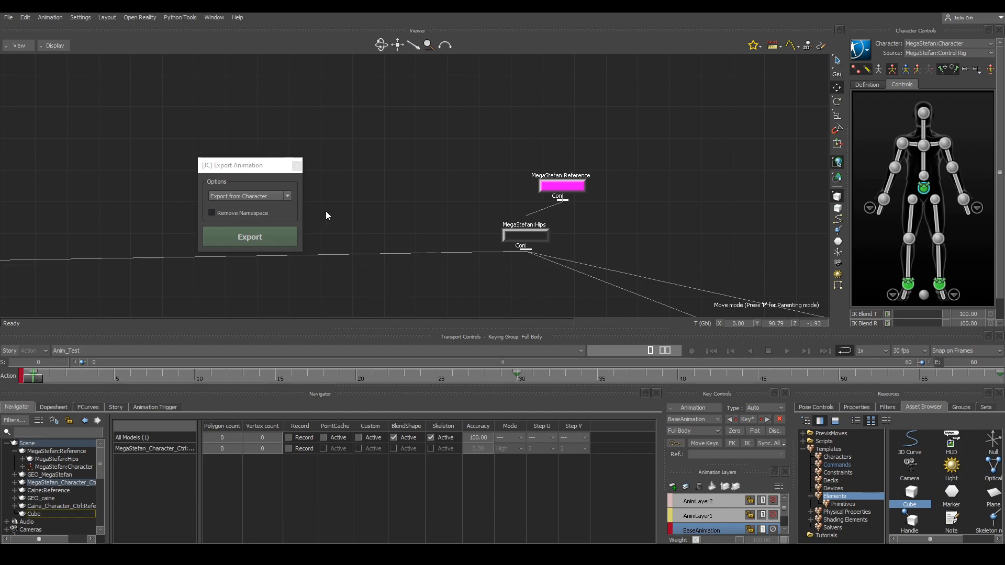
mouse_move(383, 221)
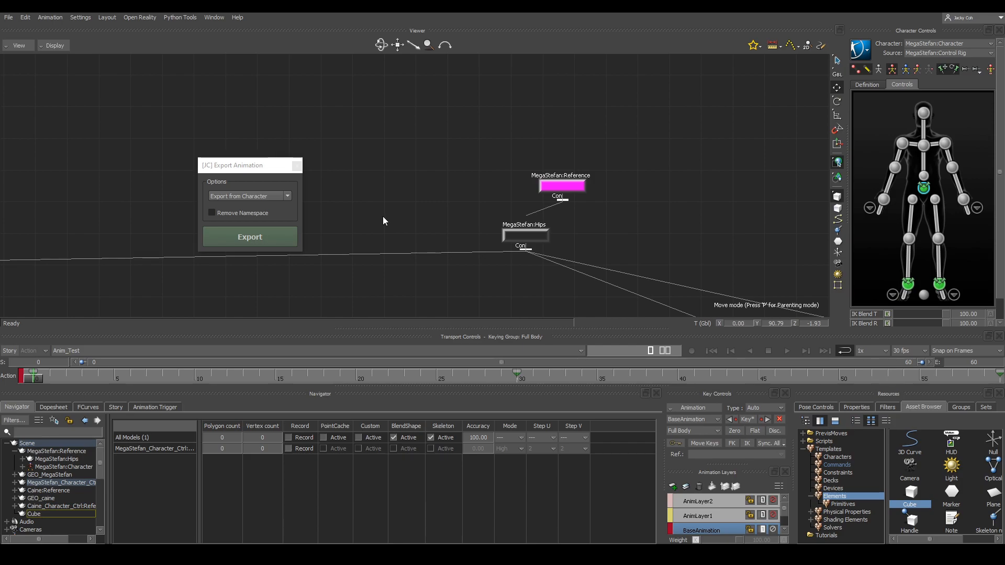
mouse_move(459, 174)
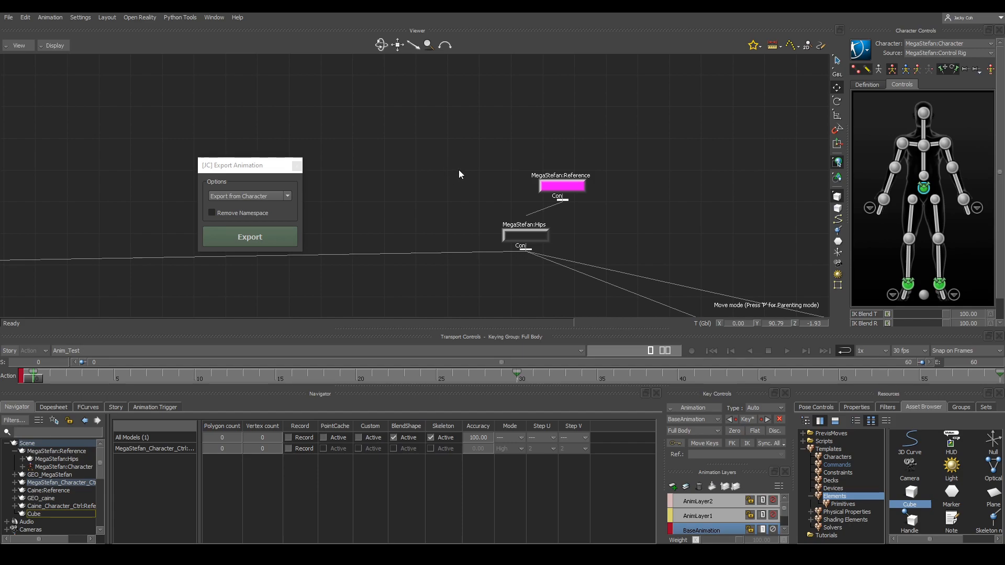
mouse_move(556, 184)
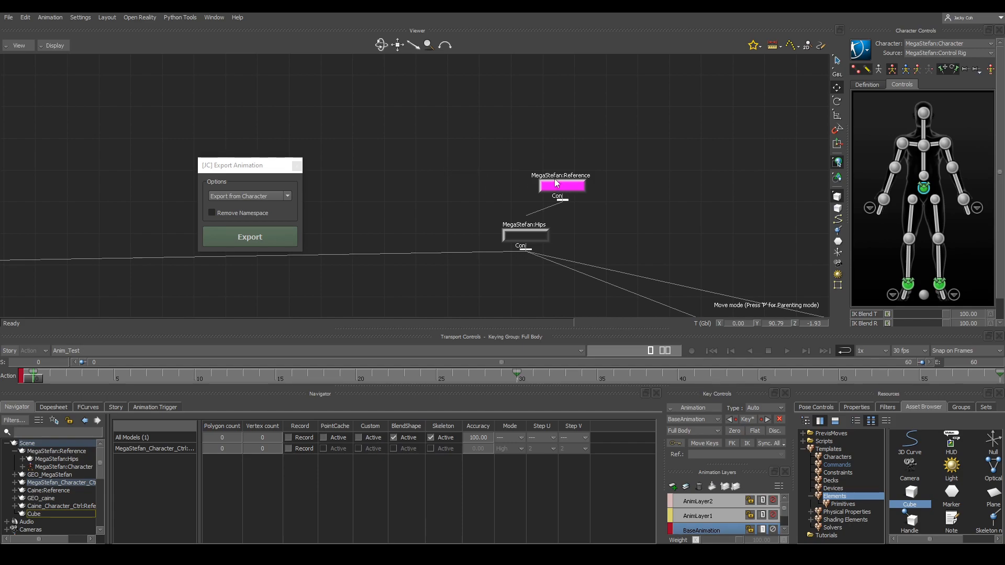
Enable Remove Namespace and re-export the character over Anim_Test.fbx
left_click(212, 213)
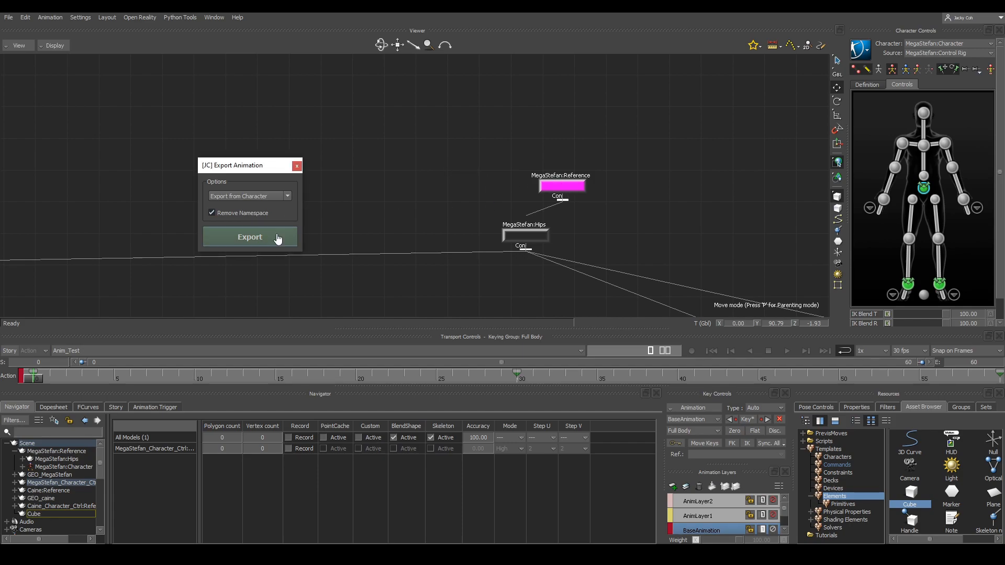
left_click(249, 237)
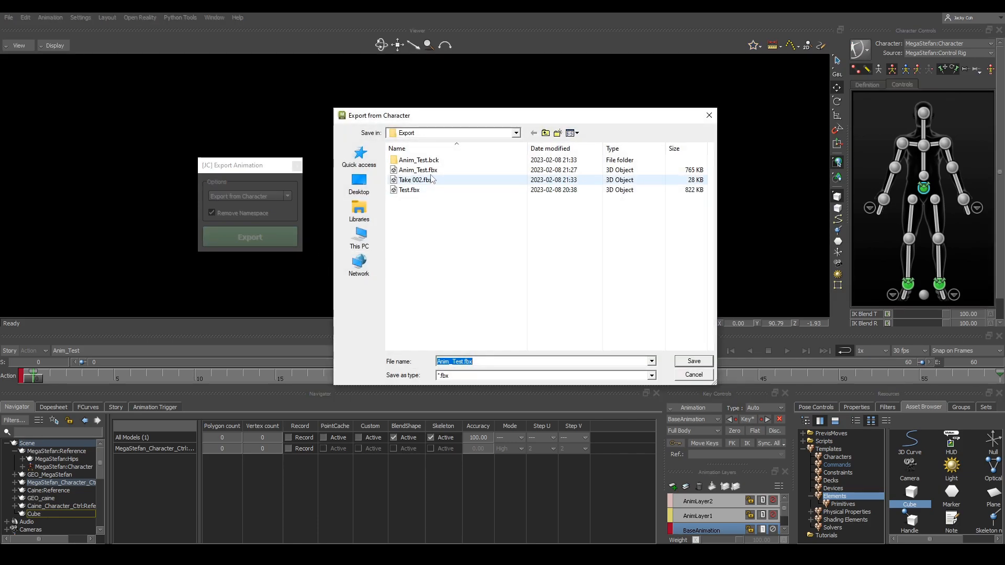
left_click(692, 361)
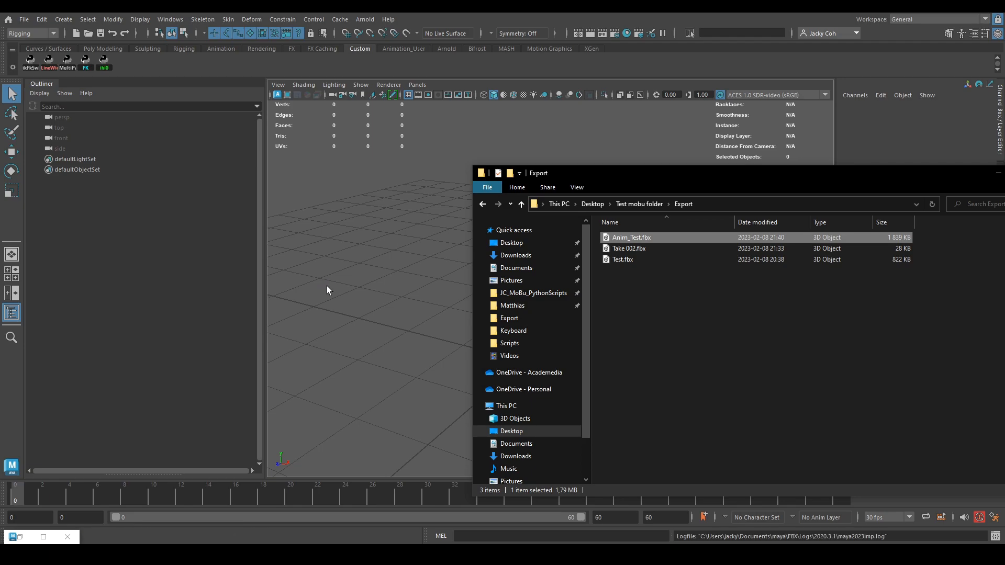
Open Anim_Test.fbx from the Export folder in Maya
double_click(631, 237)
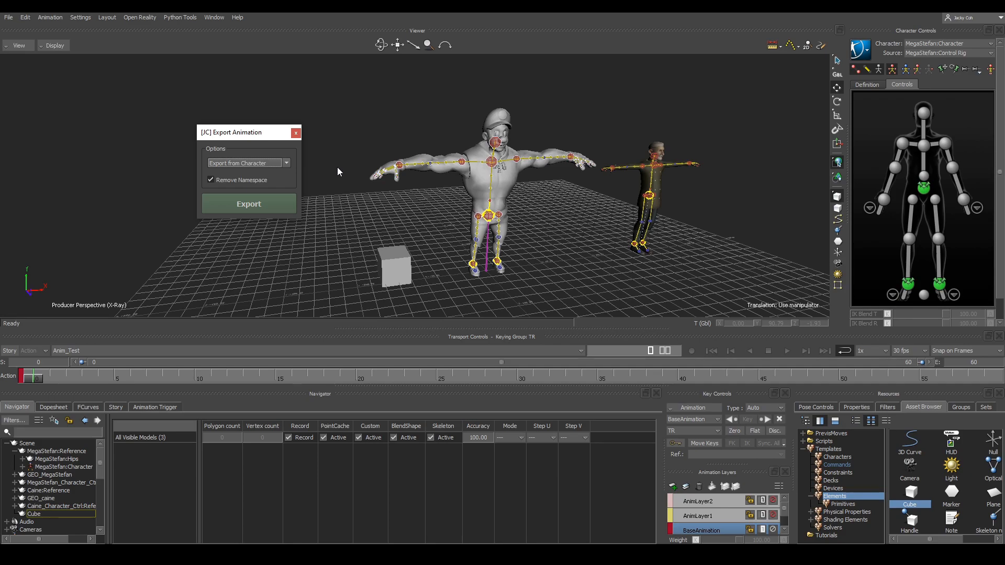
Drag the [JC] Export Animation panel aside and open the Layout menu
left_click_drag(231, 132, 64, 121)
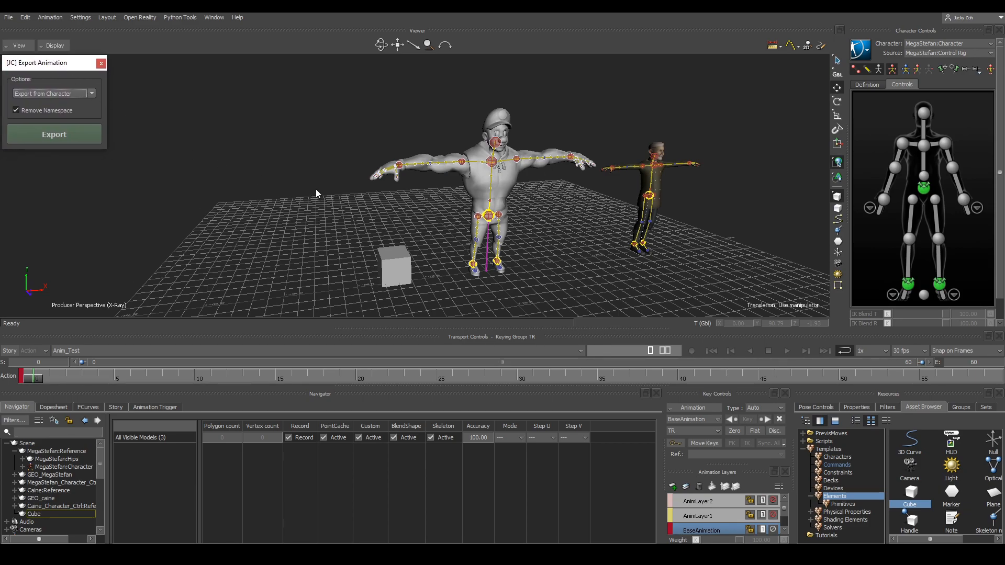
left_click(107, 17)
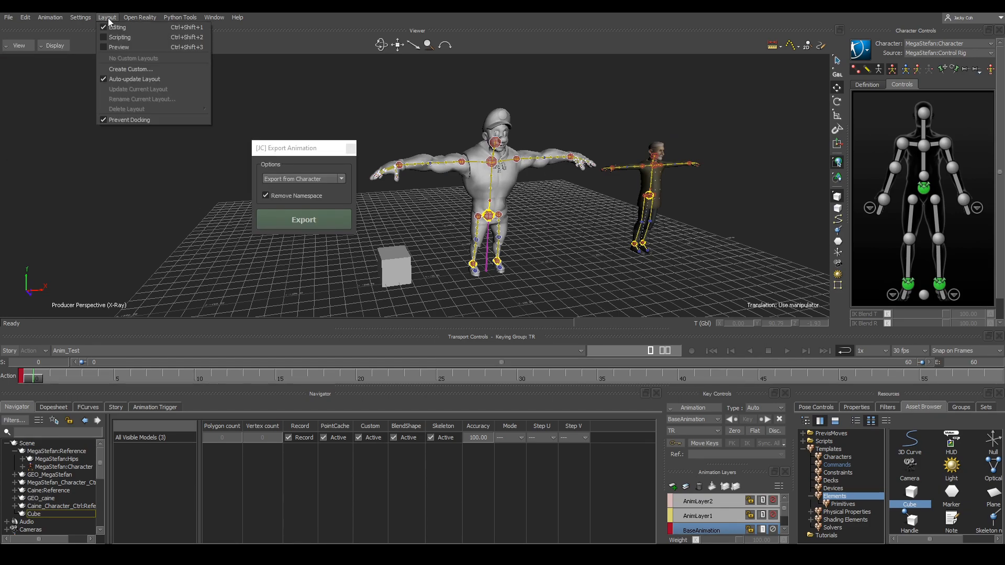
mouse_move(151, 123)
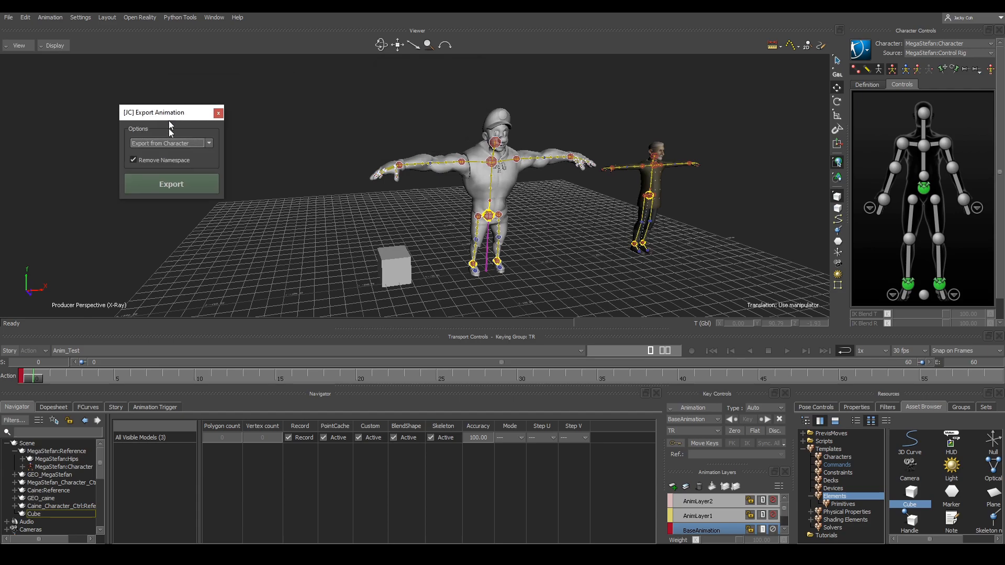
Drag the Export Animation panel to a new spot in the viewer
left_click_drag(154, 113, 186, 89)
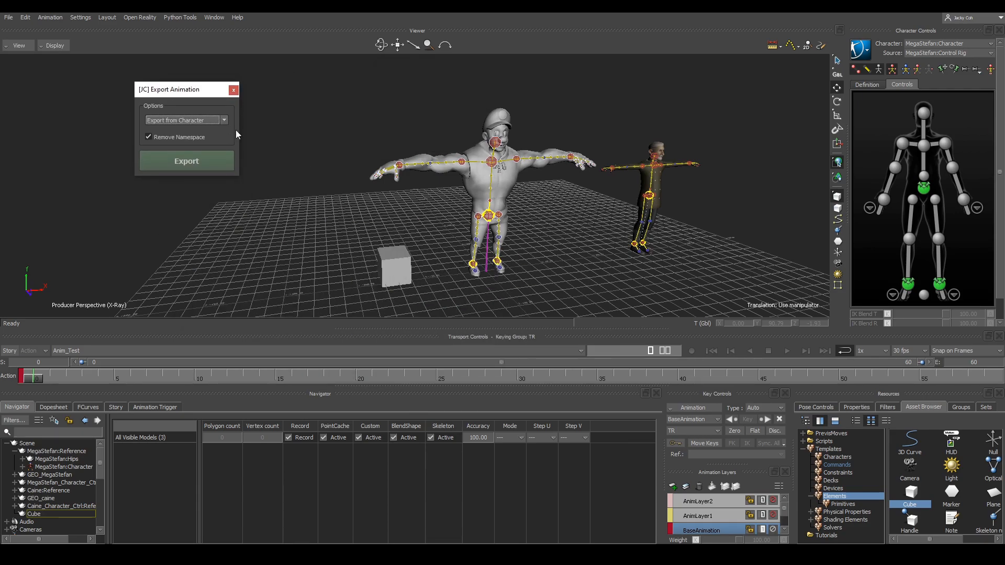
mouse_move(211, 95)
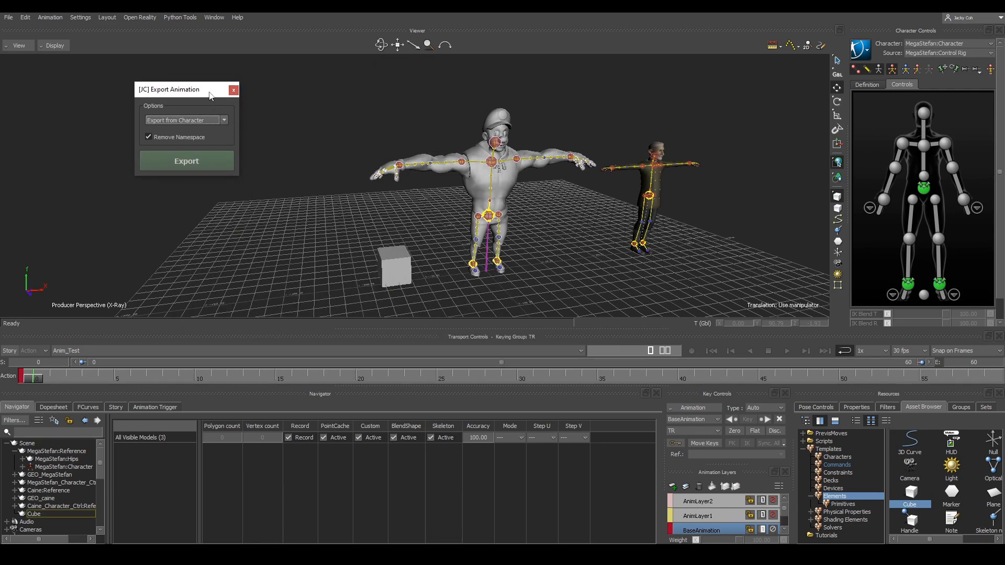
left_click_drag(186, 89, 26, 156)
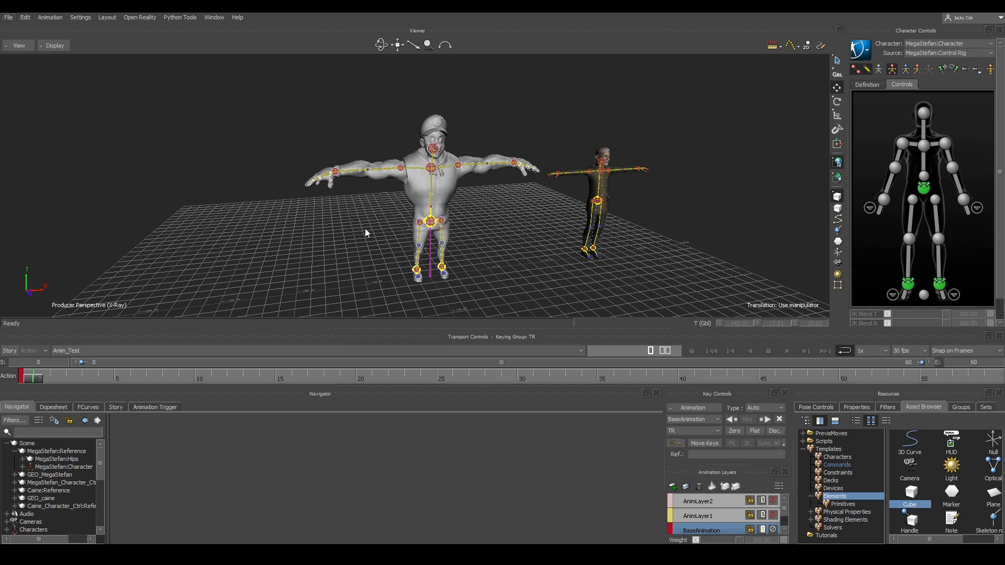
mouse_move(368, 236)
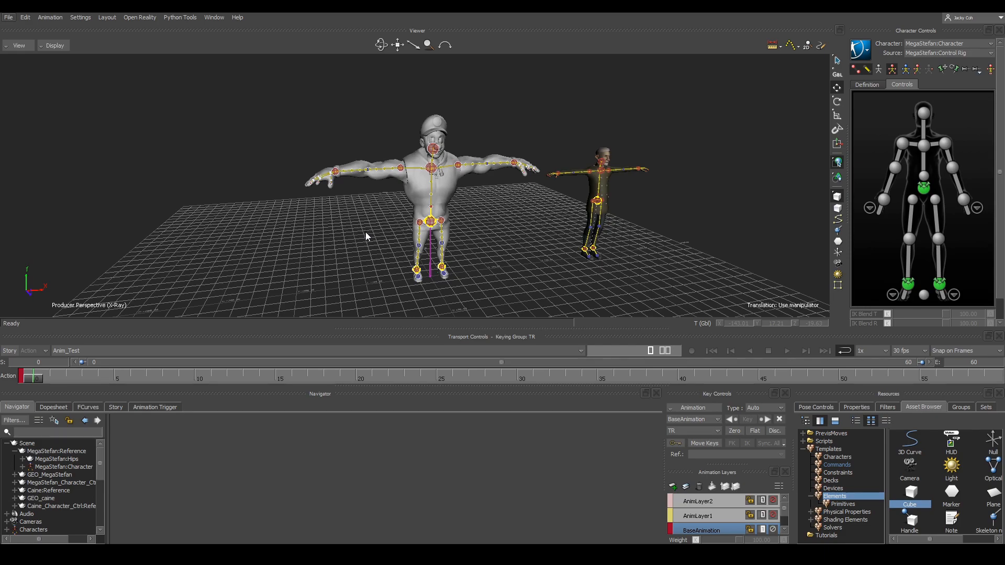